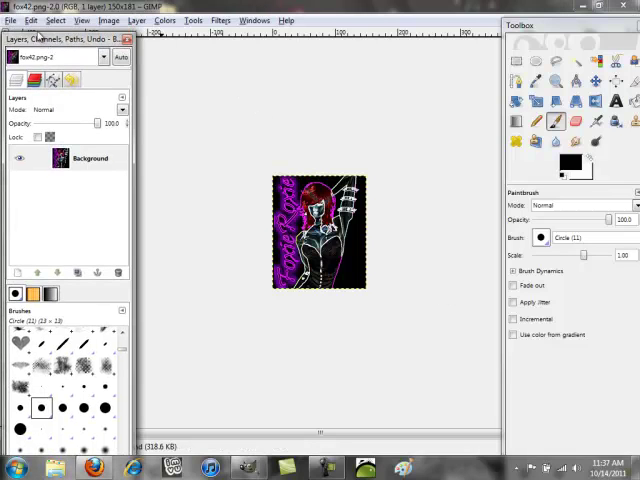
- Open fox41 (2).png as a layer on the fox42 image
{"action": "left_click", "coordinate": [10, 20]}
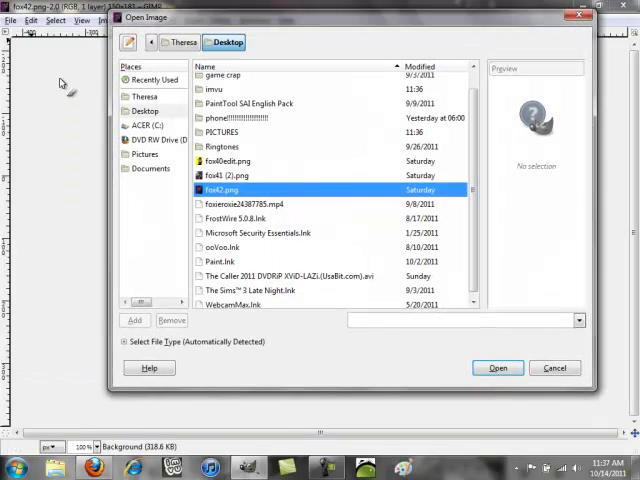
{"action": "left_click", "coordinate": [230, 175]}
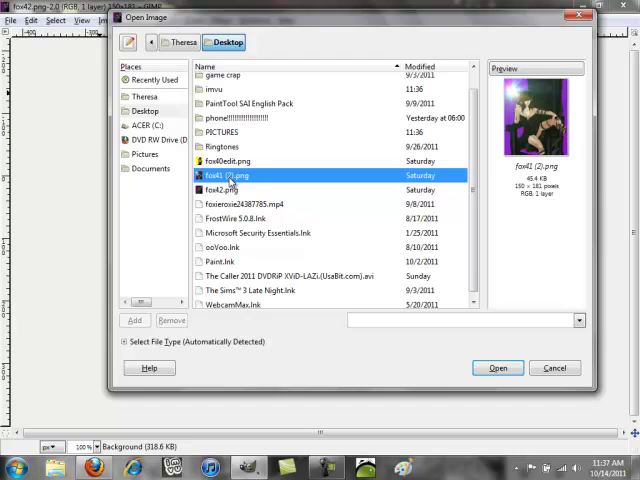
{"action": "left_click", "coordinate": [497, 368]}
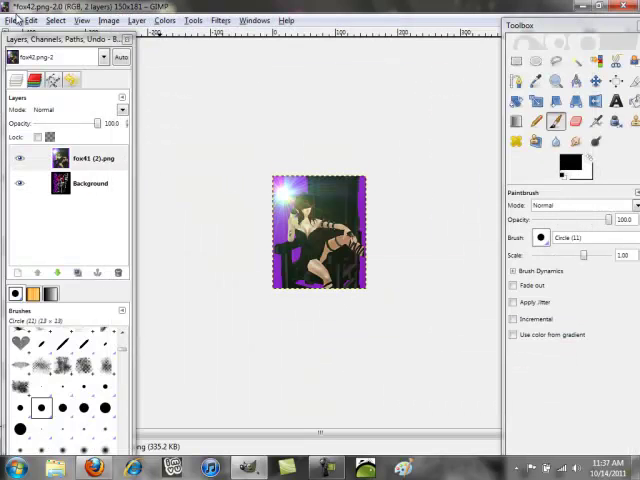
- Open fox40edit.png as another layer above the Background
{"action": "left_click", "coordinate": [11, 20]}
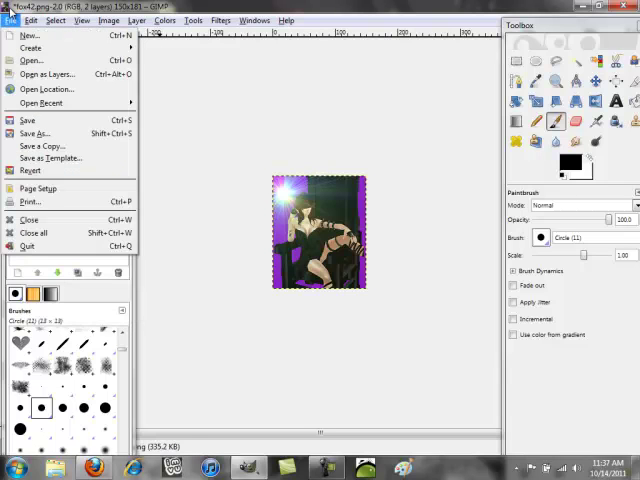
{"action": "mouse_move", "coordinate": [46, 74]}
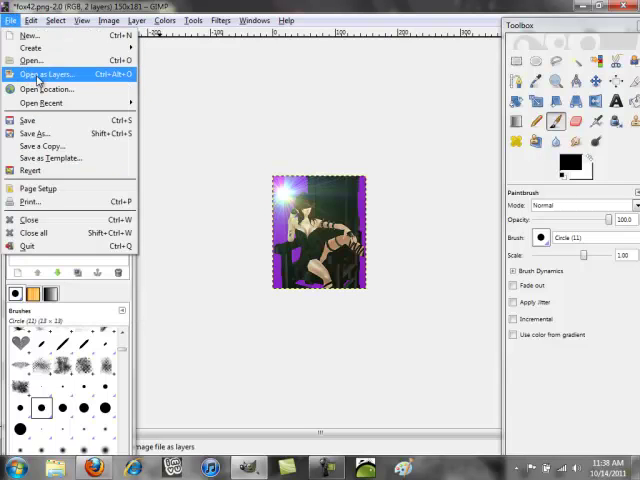
{"action": "left_click", "coordinate": [46, 74]}
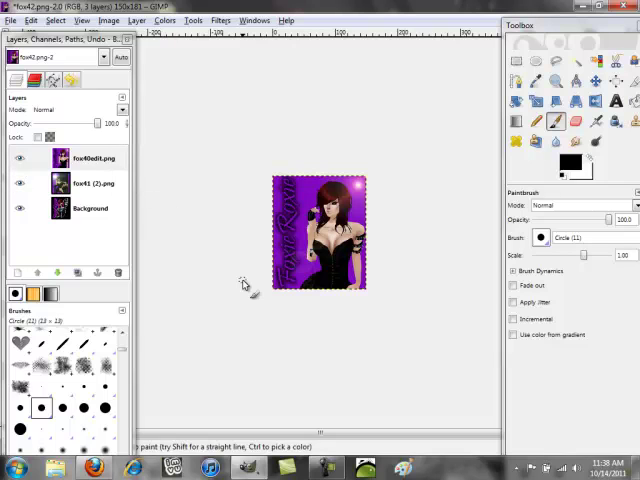
{"action": "left_click", "coordinate": [90, 207]}
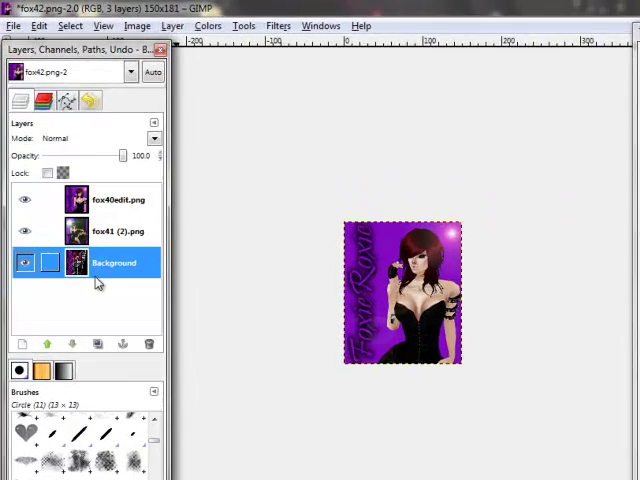
- Raise the fox41 (2).png layer above fox40edit.png, keeping Background at the bottom
{"action": "left_click", "coordinate": [113, 293]}
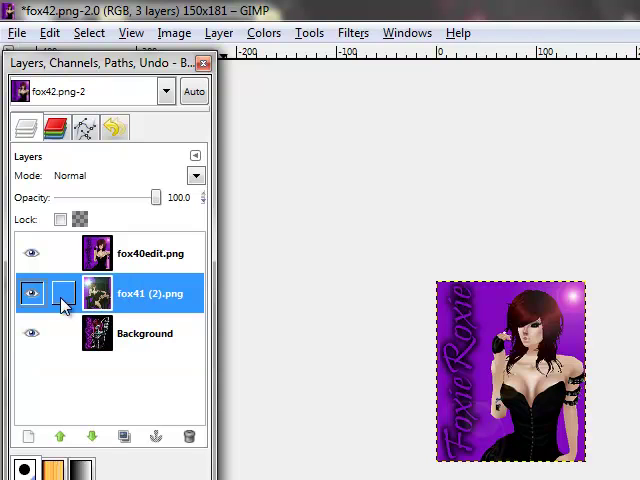
{"action": "left_click", "coordinate": [150, 252]}
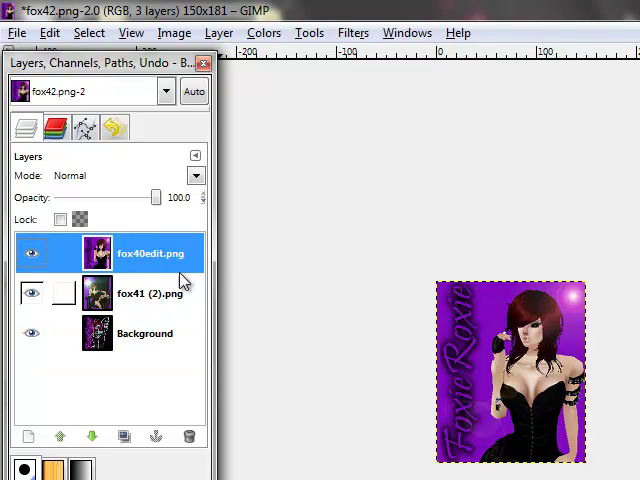
{"action": "left_click", "coordinate": [32, 293]}
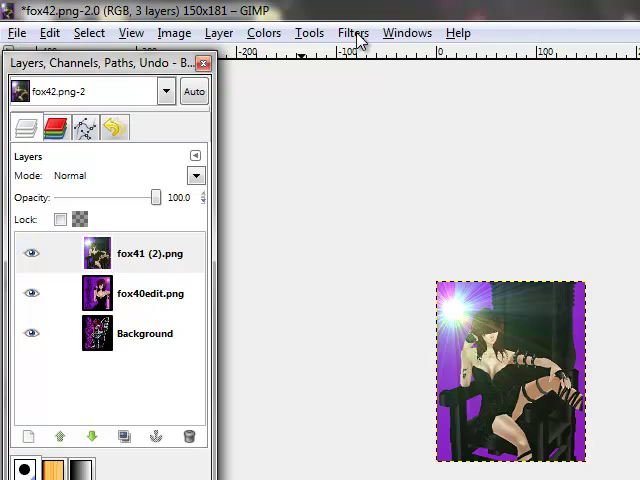
- Optimize the three-layer image for GIF and maximize the new untitled image window
{"action": "left_click", "coordinate": [145, 333]}
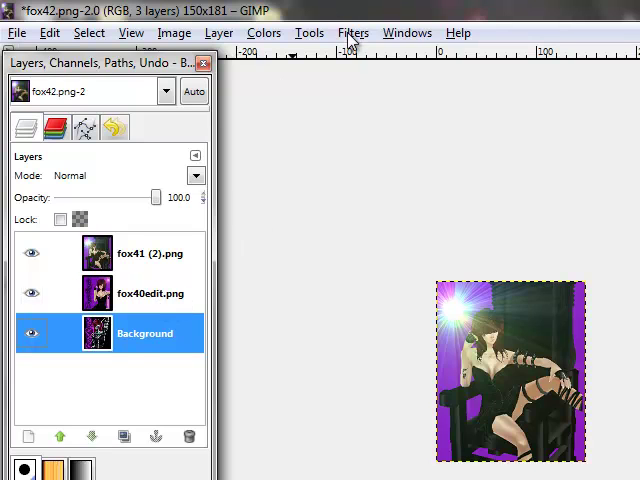
{"action": "left_click", "coordinate": [352, 33]}
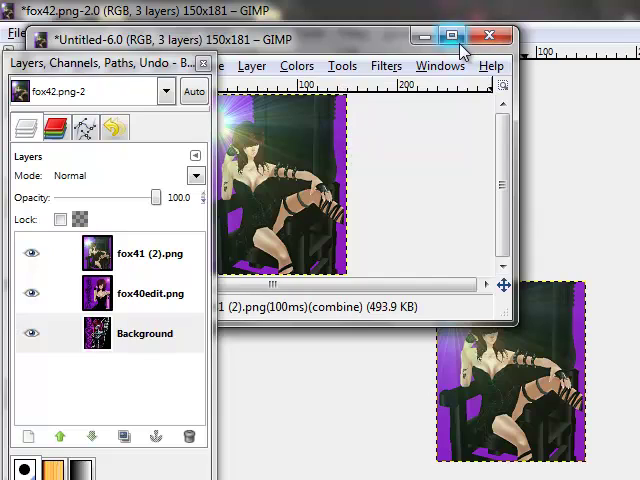
{"action": "left_click", "coordinate": [451, 36]}
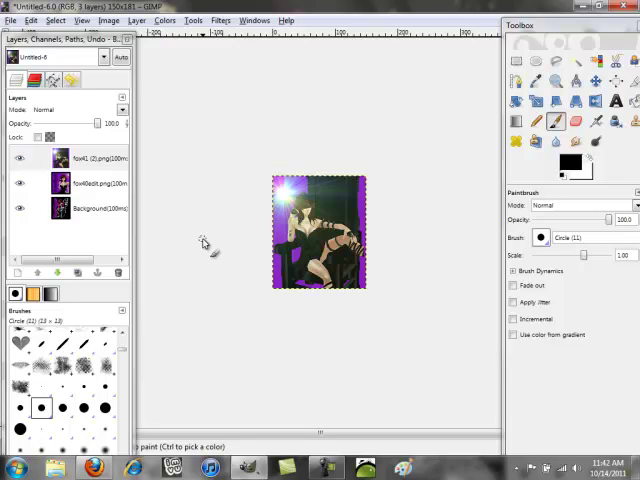
{"action": "mouse_move", "coordinate": [143, 205]}
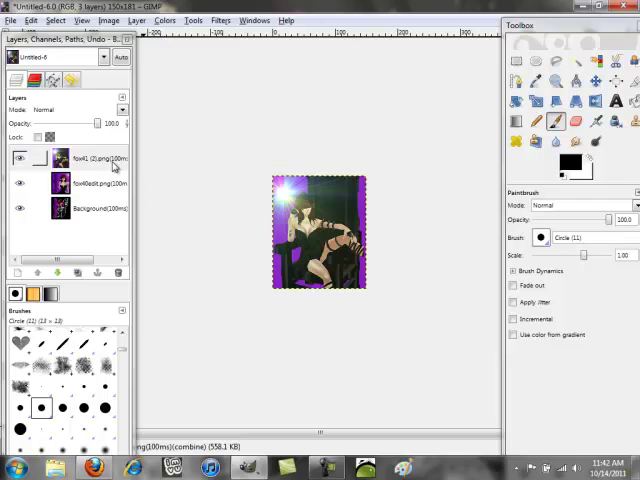
{"action": "mouse_move", "coordinate": [123, 167]}
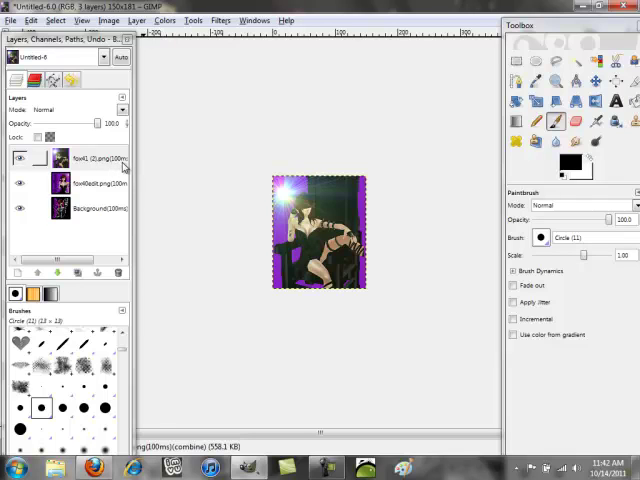
{"action": "mouse_move", "coordinate": [124, 166]}
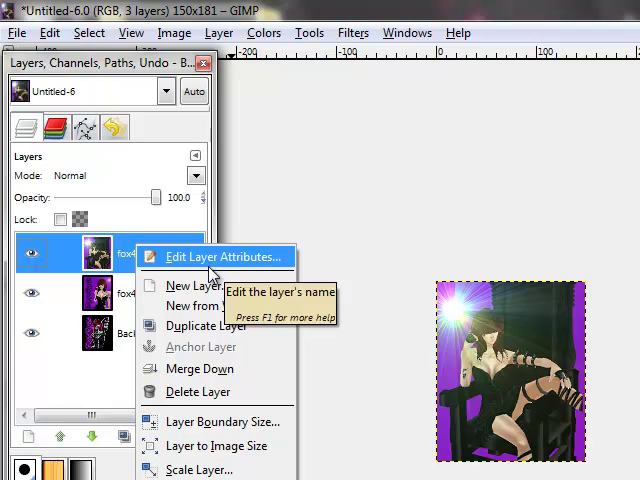
- Change the top, fox40edit.png and Background layer names from 100ms to 1000ms
{"action": "left_click", "coordinate": [224, 257]}
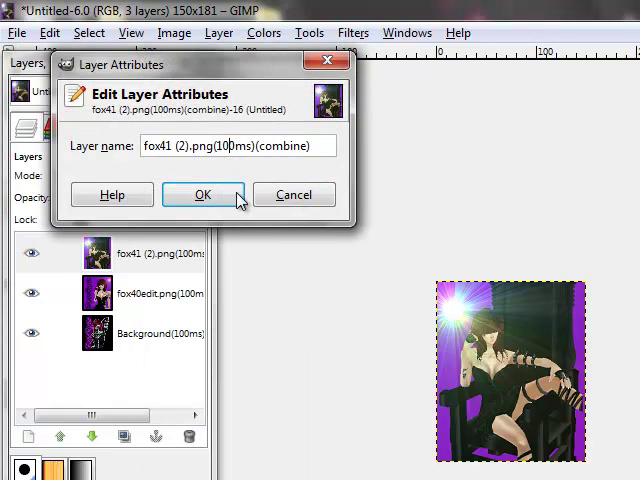
{"action": "mouse_move", "coordinate": [315, 310]}
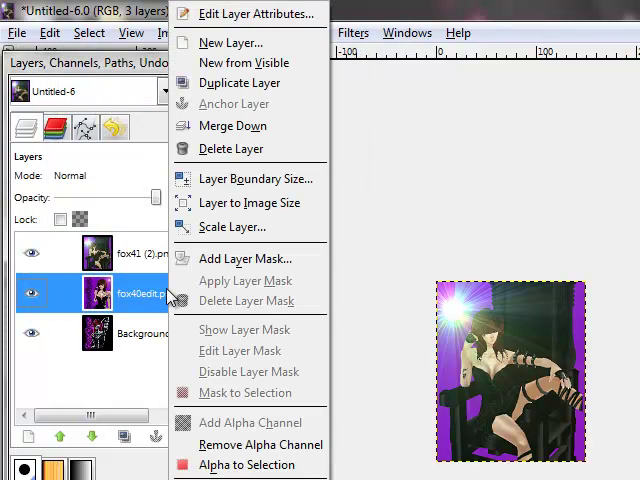
{"action": "mouse_move", "coordinate": [252, 13]}
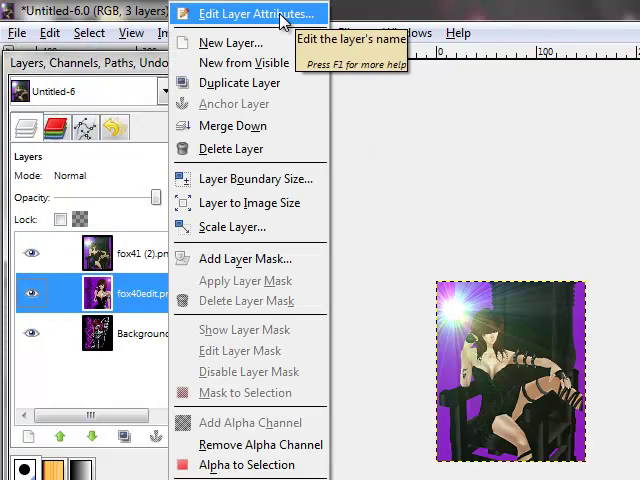
{"action": "left_click", "coordinate": [255, 13]}
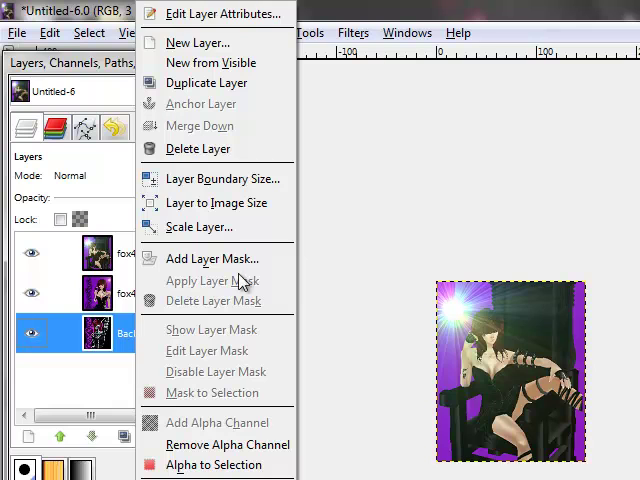
{"action": "left_click", "coordinate": [213, 13]}
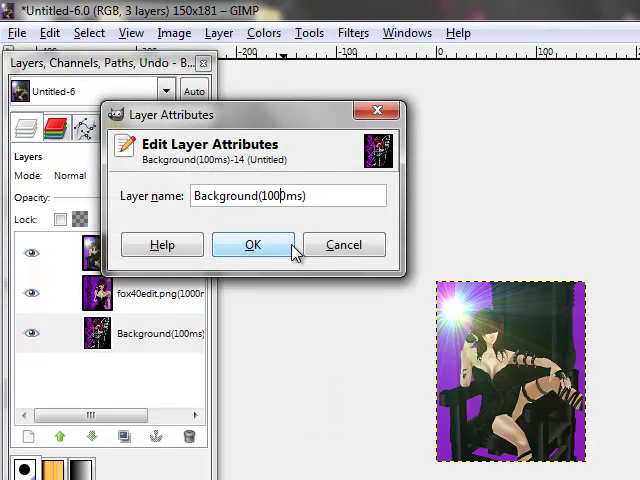
{"action": "left_click", "coordinate": [253, 244]}
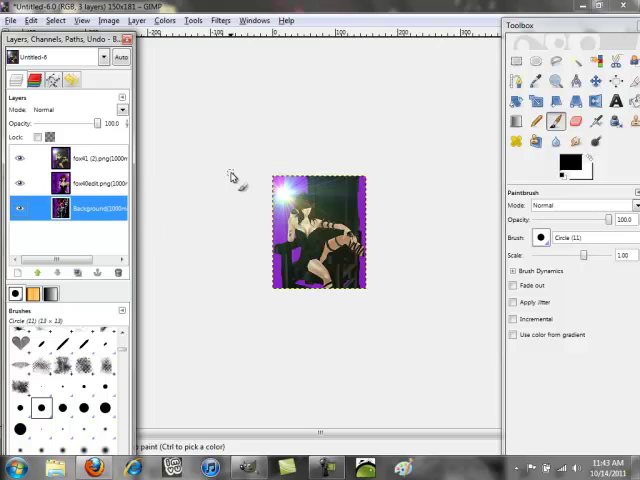
{"action": "mouse_move", "coordinate": [247, 52]}
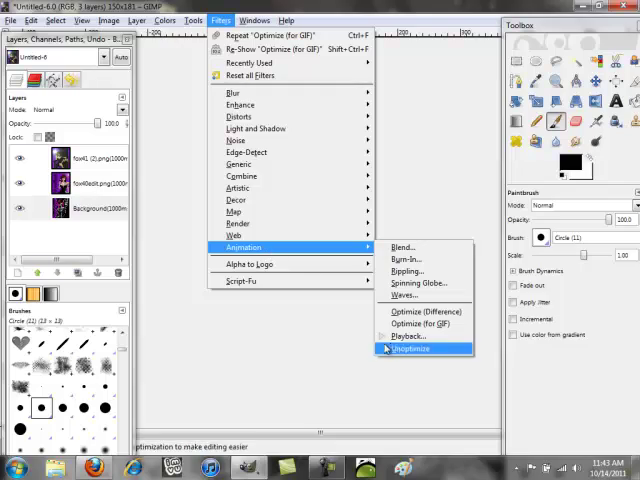
{"action": "left_click", "coordinate": [408, 336]}
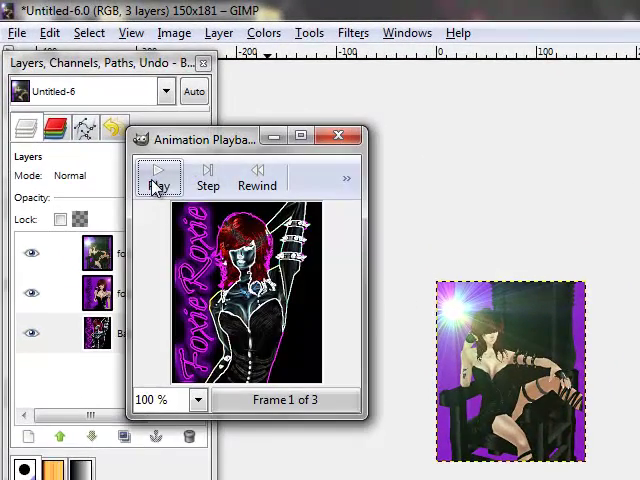
{"action": "left_click", "coordinate": [159, 178]}
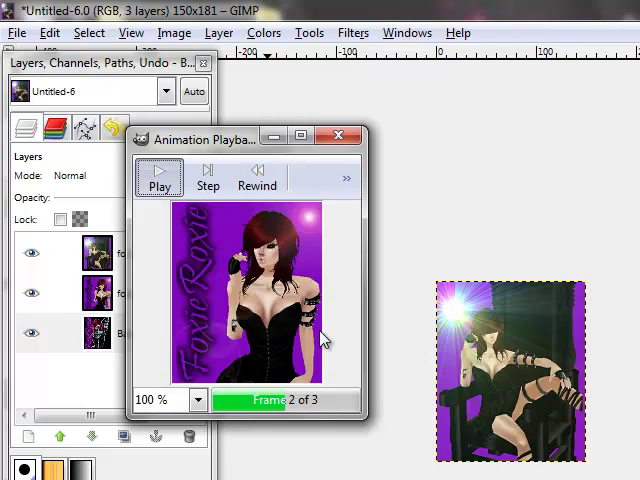
{"action": "left_click", "coordinate": [257, 177]}
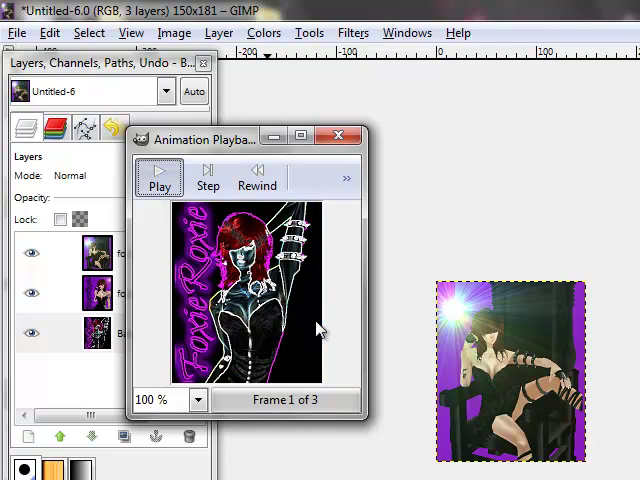
{"action": "left_click", "coordinate": [159, 177]}
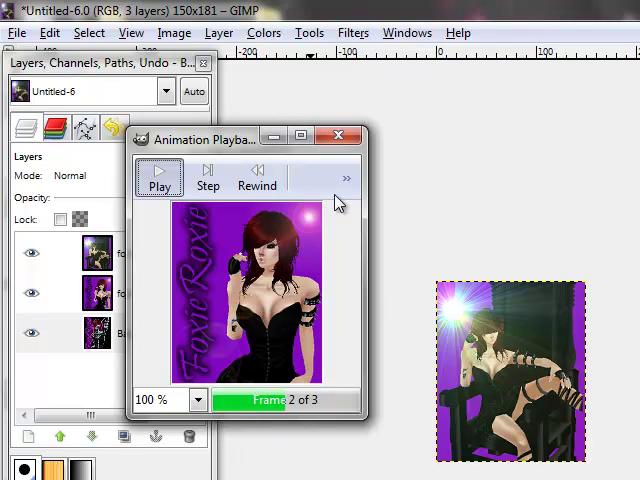
{"action": "left_click", "coordinate": [338, 136]}
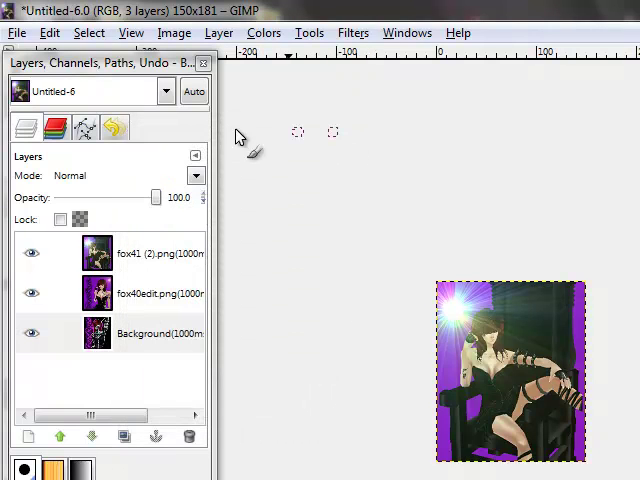
- Save the image under the name foxslideshow.Gif in the Pictures folder
{"action": "left_click", "coordinate": [17, 33]}
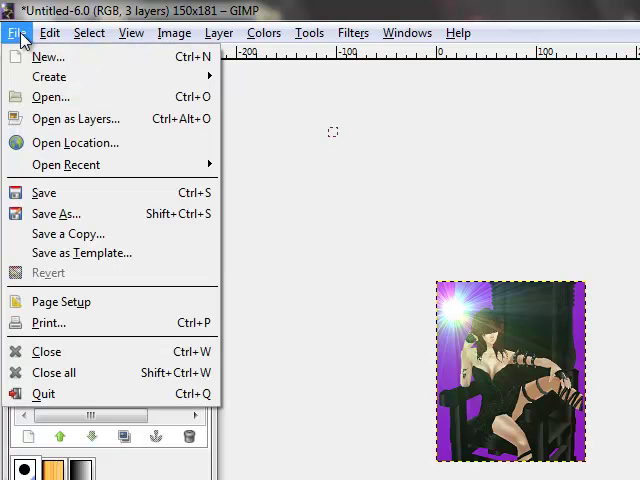
{"action": "left_click", "coordinate": [57, 213]}
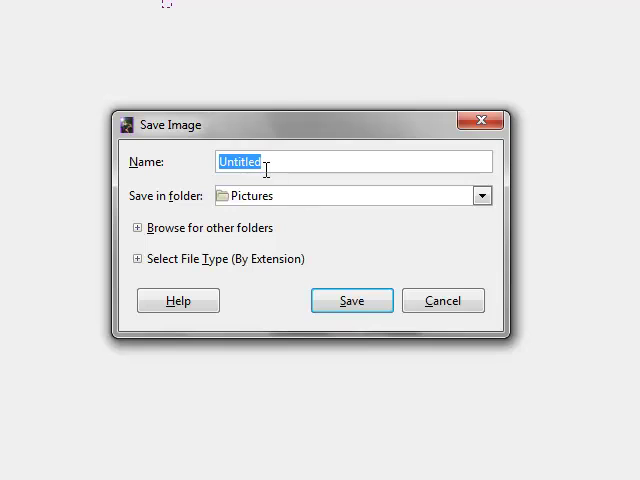
{"action": "type", "text": "foxs"}
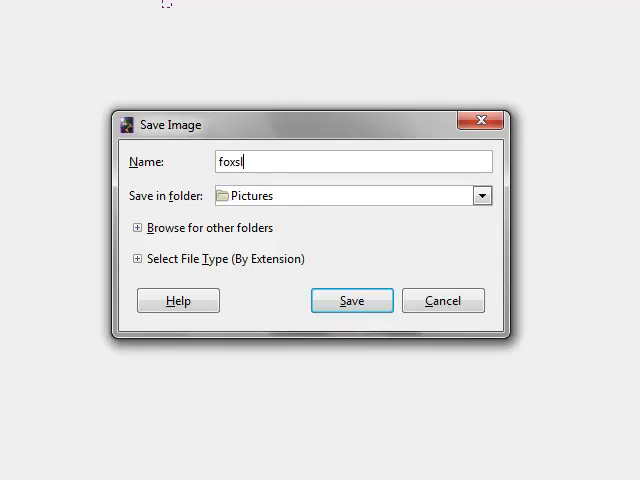
{"action": "type", "text": "lides"}
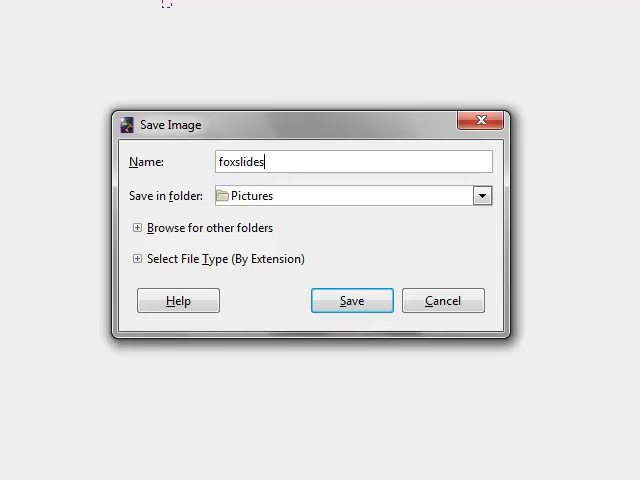
{"action": "type", "text": "how"}
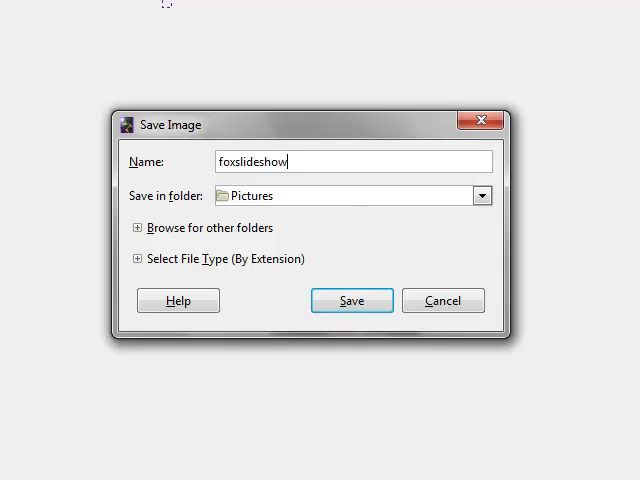
{"action": "type", "text": "."}
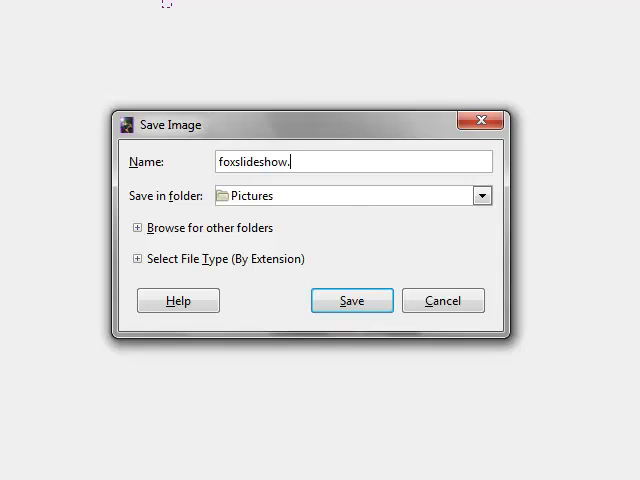
{"action": "type", "text": ".Gi"}
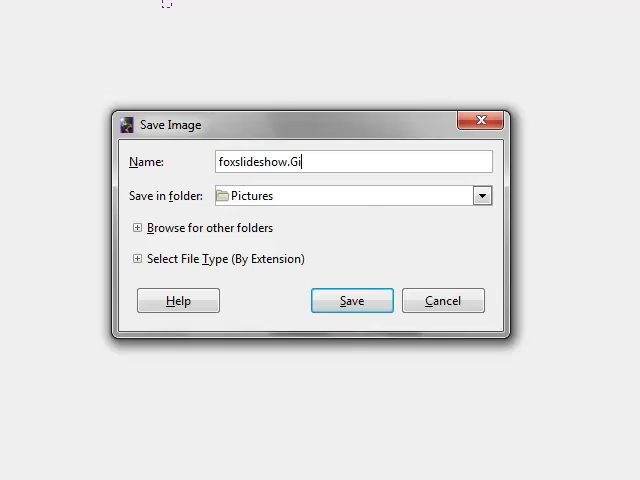
{"action": "double_click", "coordinate": [287, 161]}
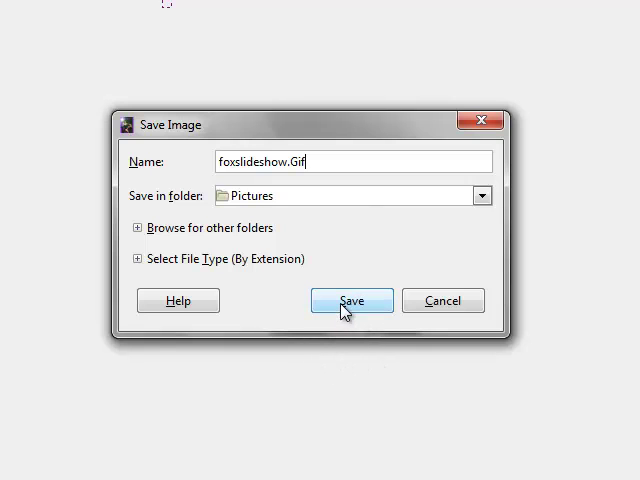
{"action": "left_click", "coordinate": [351, 300]}
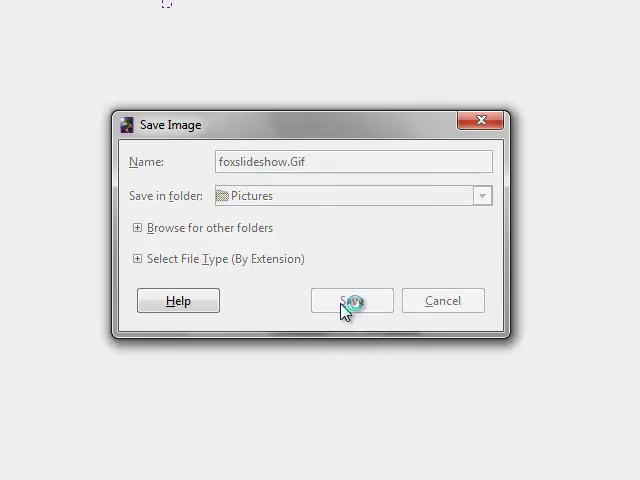
{"action": "left_click", "coordinate": [351, 300]}
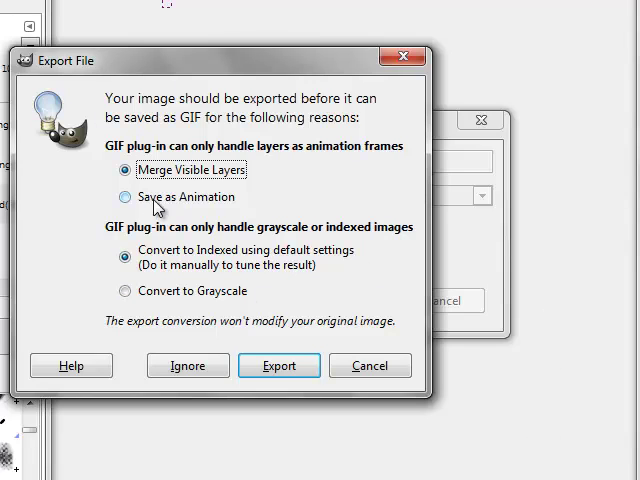
- Export as an animation using the 1000 ms delay for all frames
{"action": "left_click", "coordinate": [124, 197]}
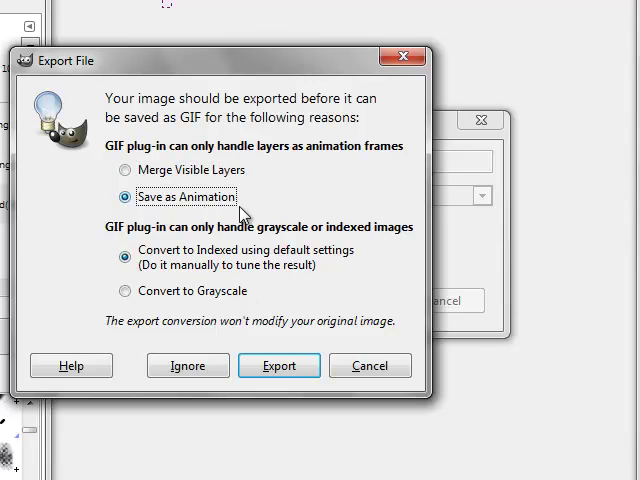
{"action": "mouse_move", "coordinate": [283, 303]}
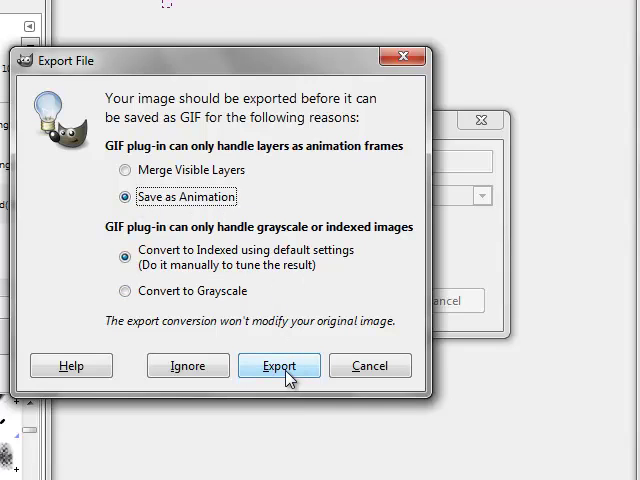
{"action": "left_click", "coordinate": [279, 365]}
{"action": "type", "text": "1000"}
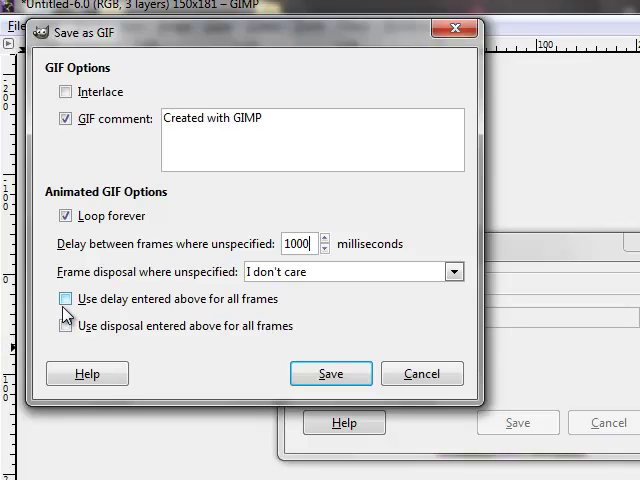
{"action": "left_click", "coordinate": [66, 298]}
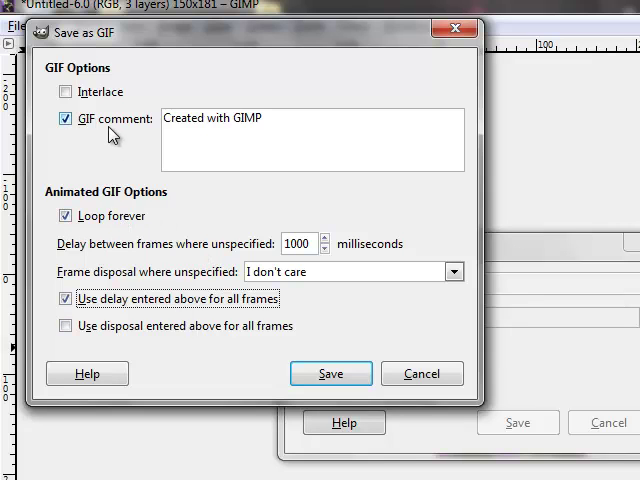
{"action": "mouse_move", "coordinate": [123, 180]}
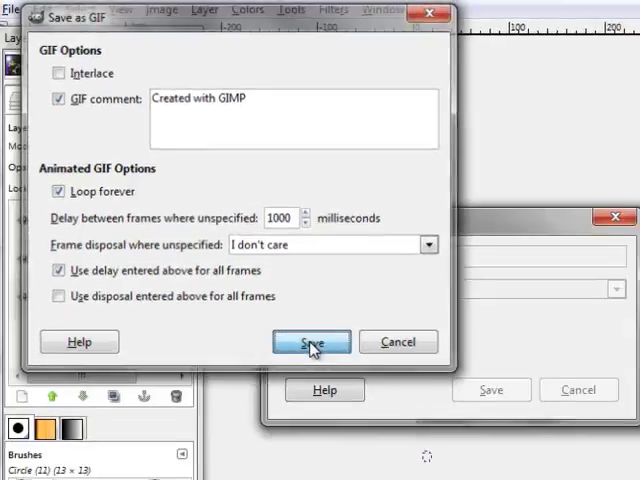
{"action": "left_click", "coordinate": [311, 341]}
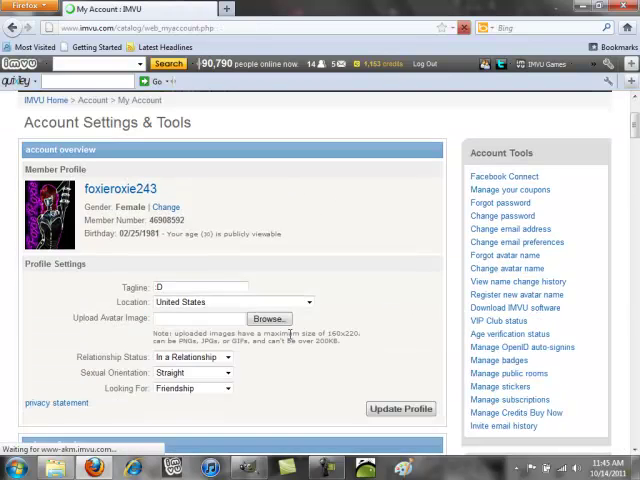
- Scroll IMVU's account page down to the Upload Avatar Image field
{"action": "scroll", "scroll_direction": "down", "scroll_amount": 3}
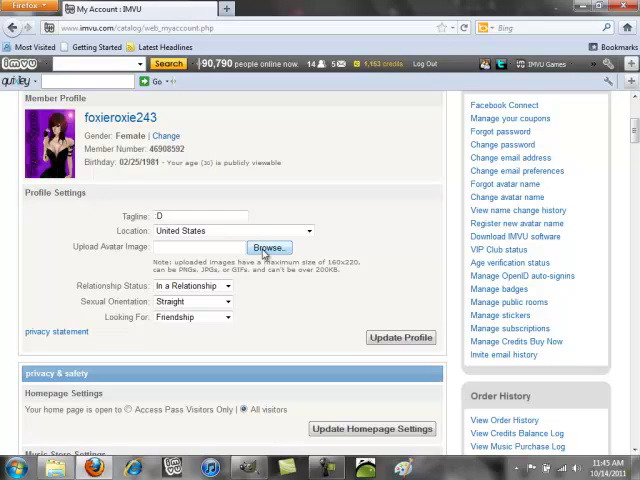